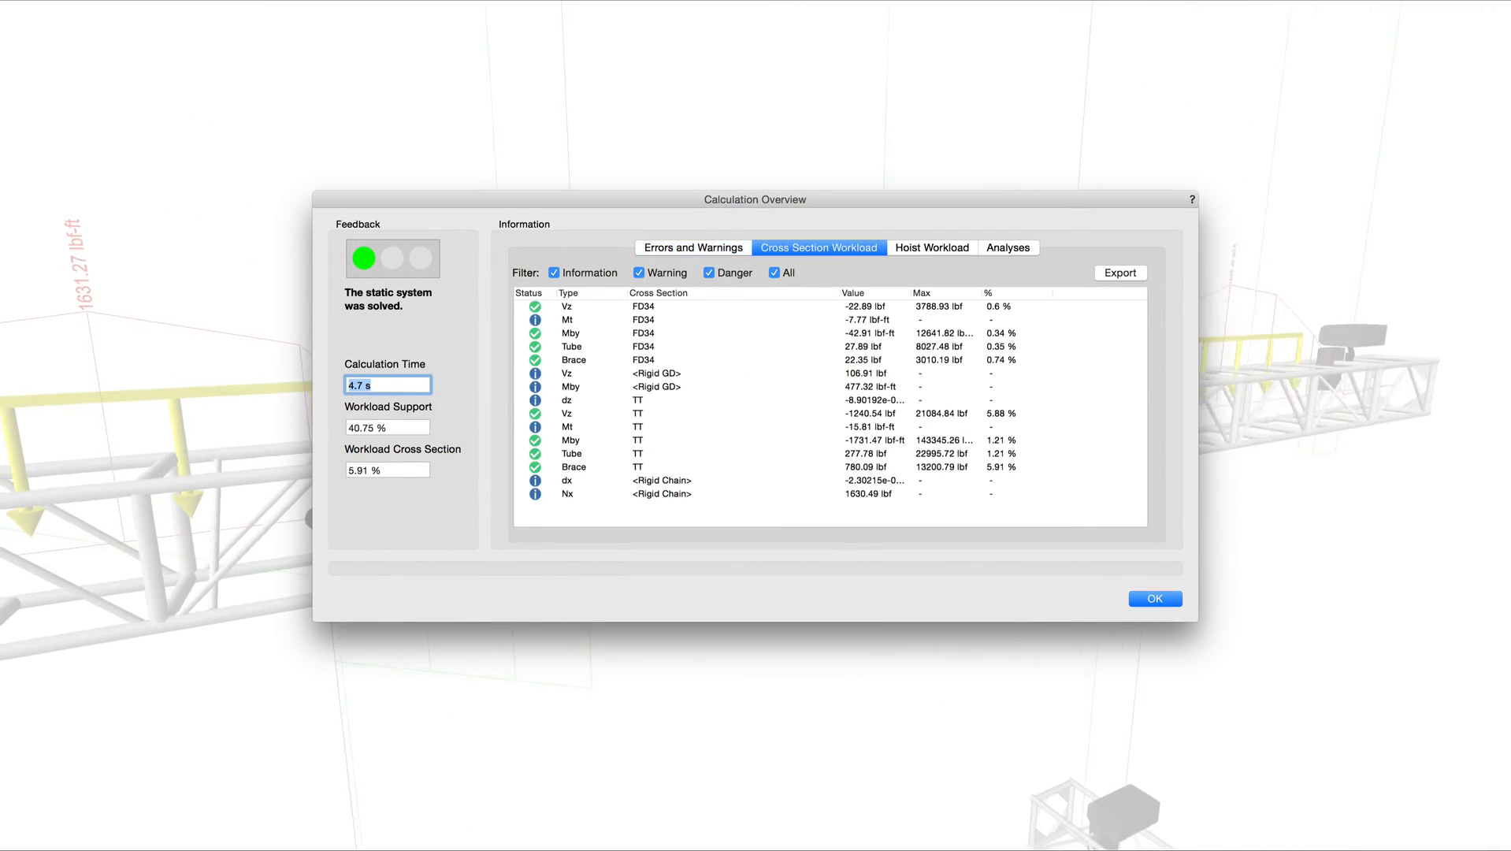
- View the per-hoist workloads on the Hoist Workload tab, then the Analyses summary
click(931, 247)
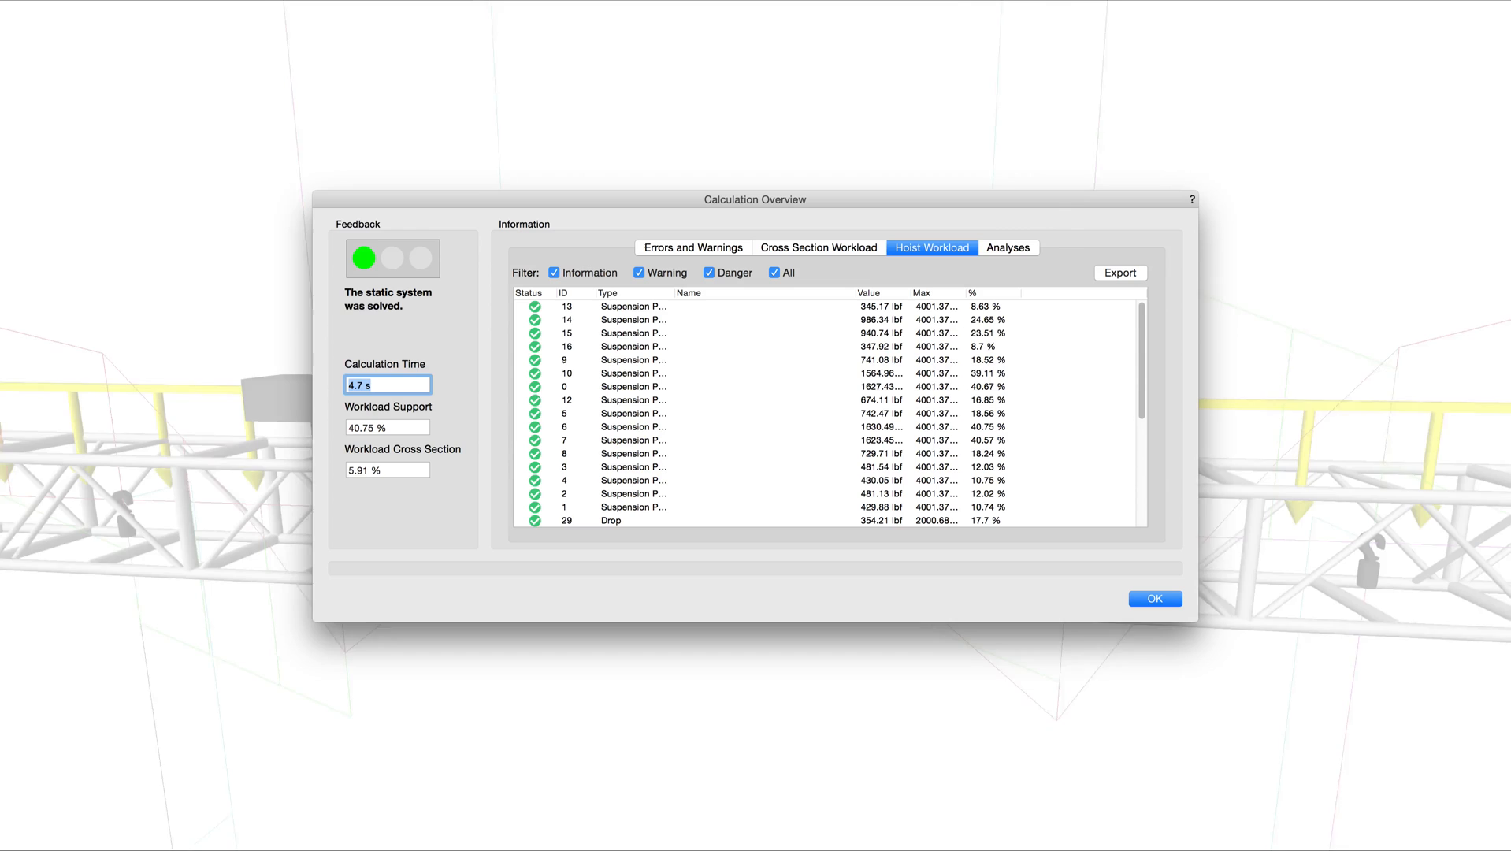
click(1009, 247)
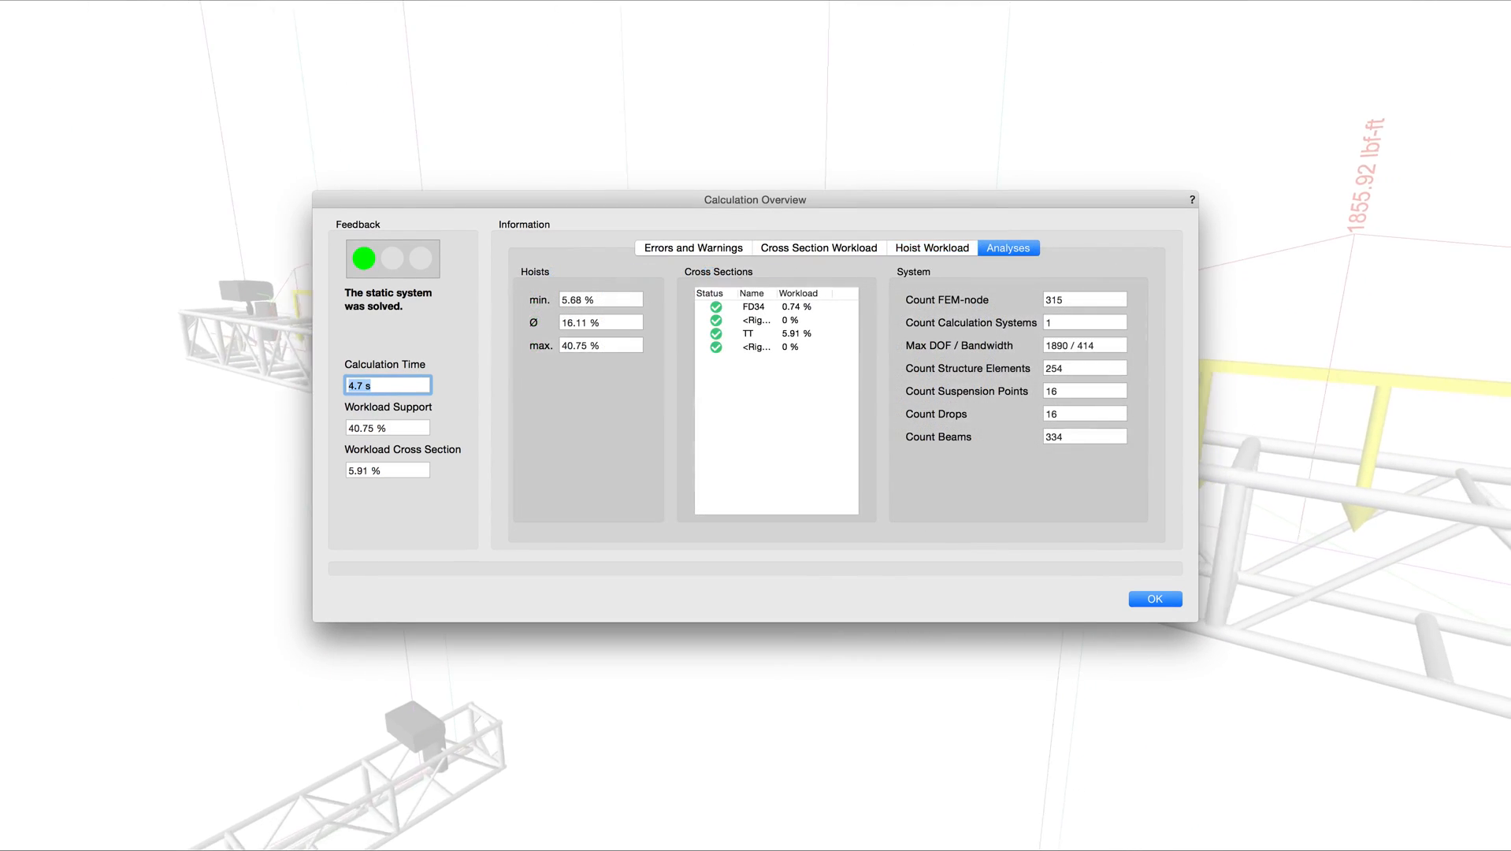
click(1155, 598)
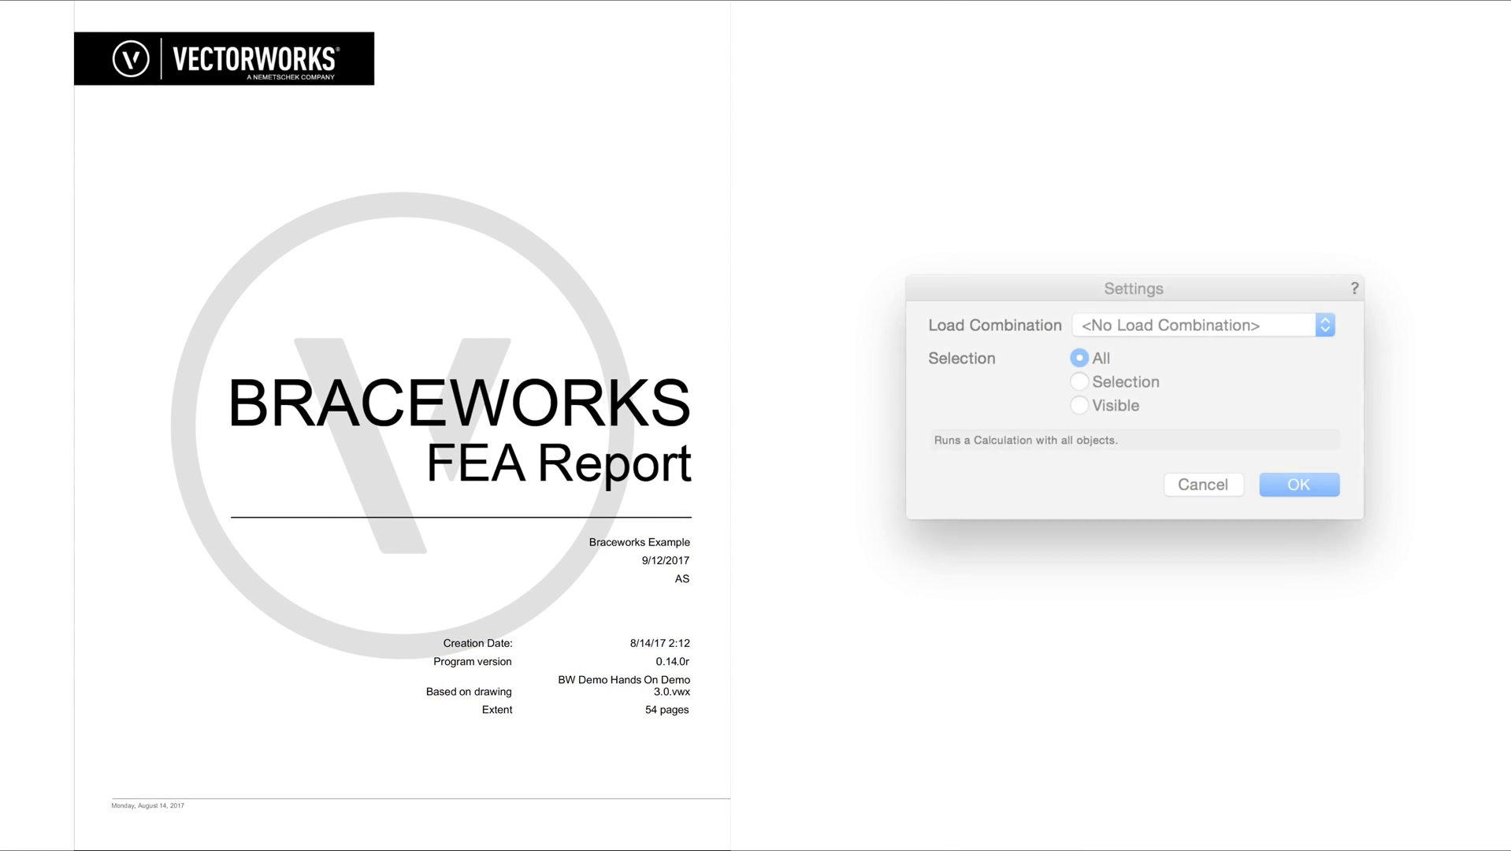